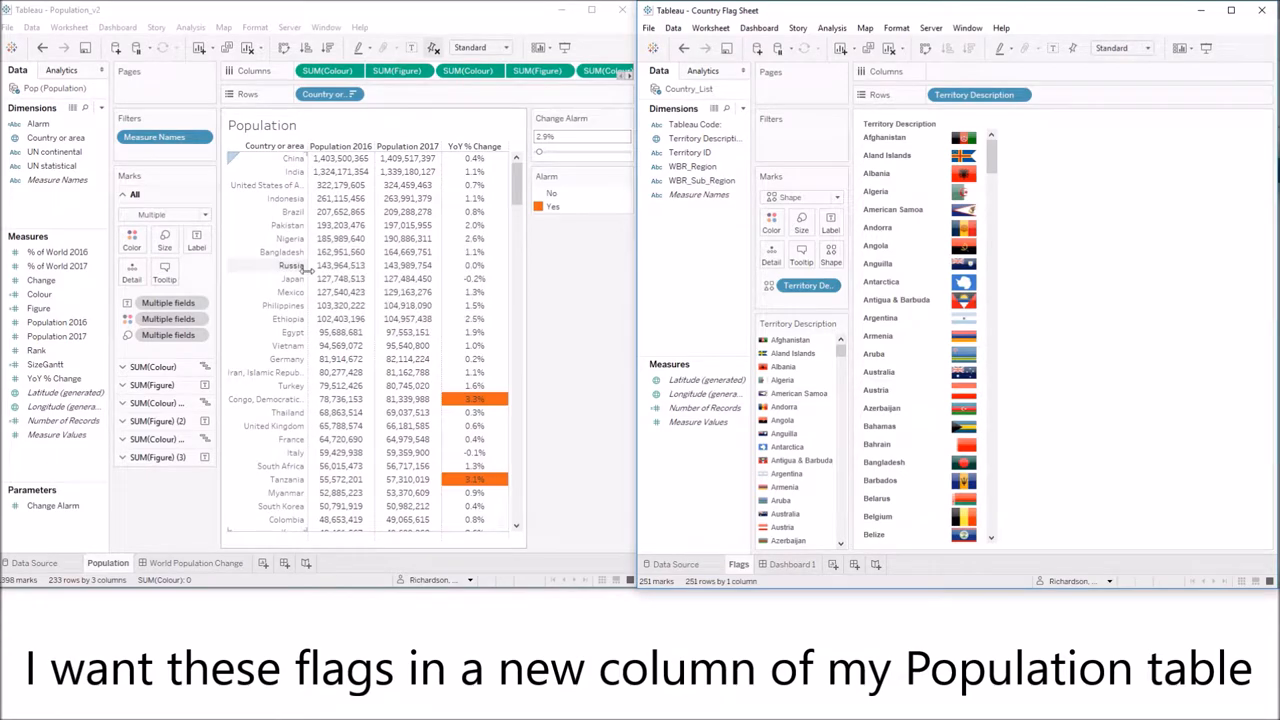
mouse_move(340, 158)
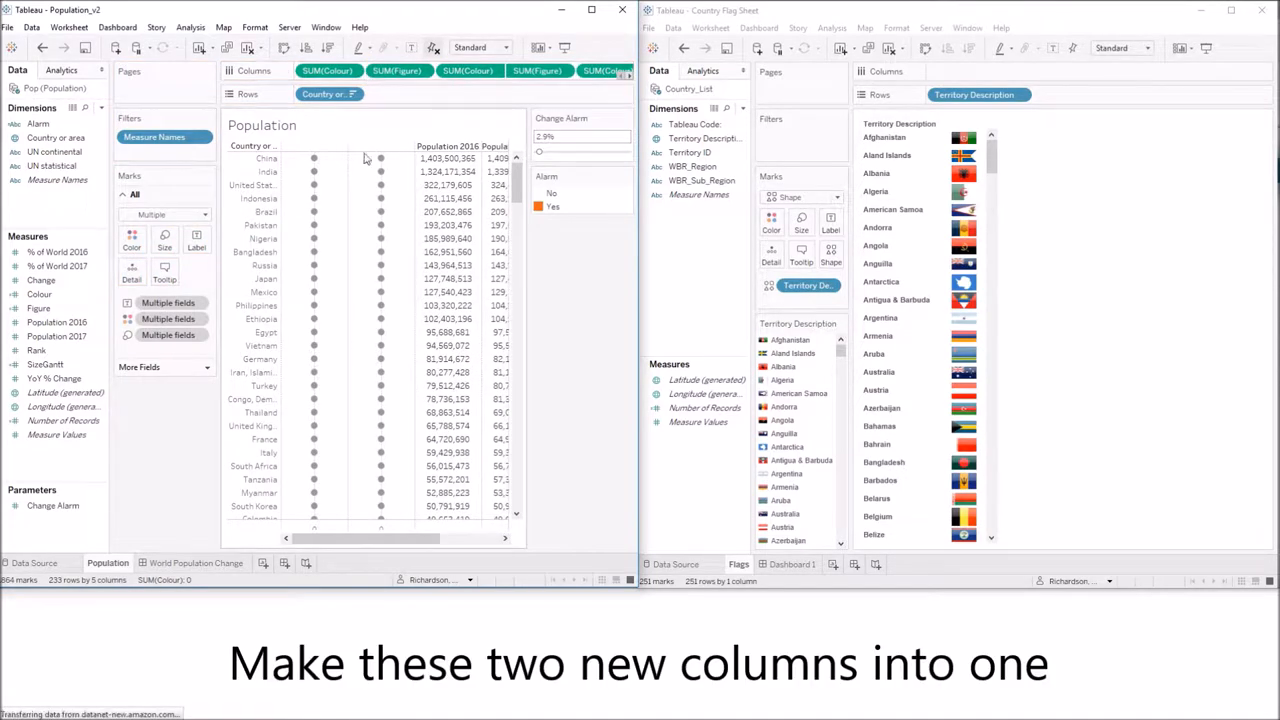
Combine the two dot columns with Dual Axis and make the SUM(Colour) marks Gantt bars
right_click(398, 70)
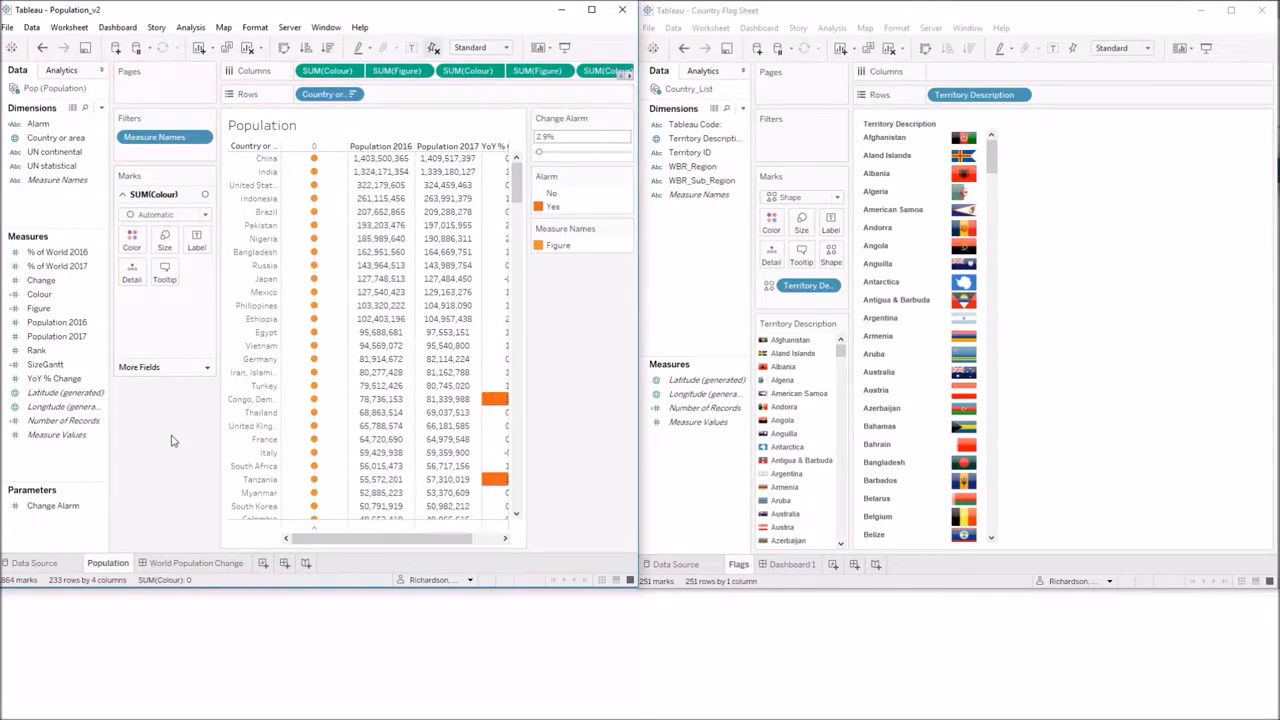
left_click(156, 214)
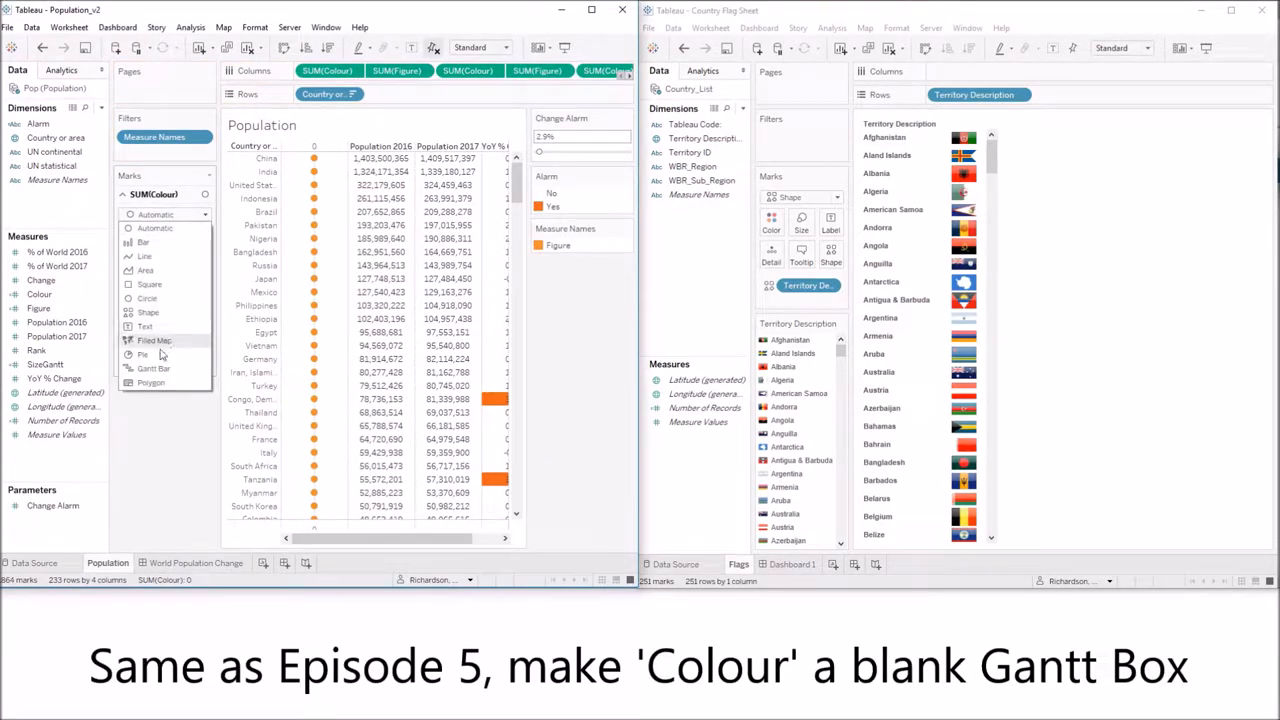
left_click(152, 368)
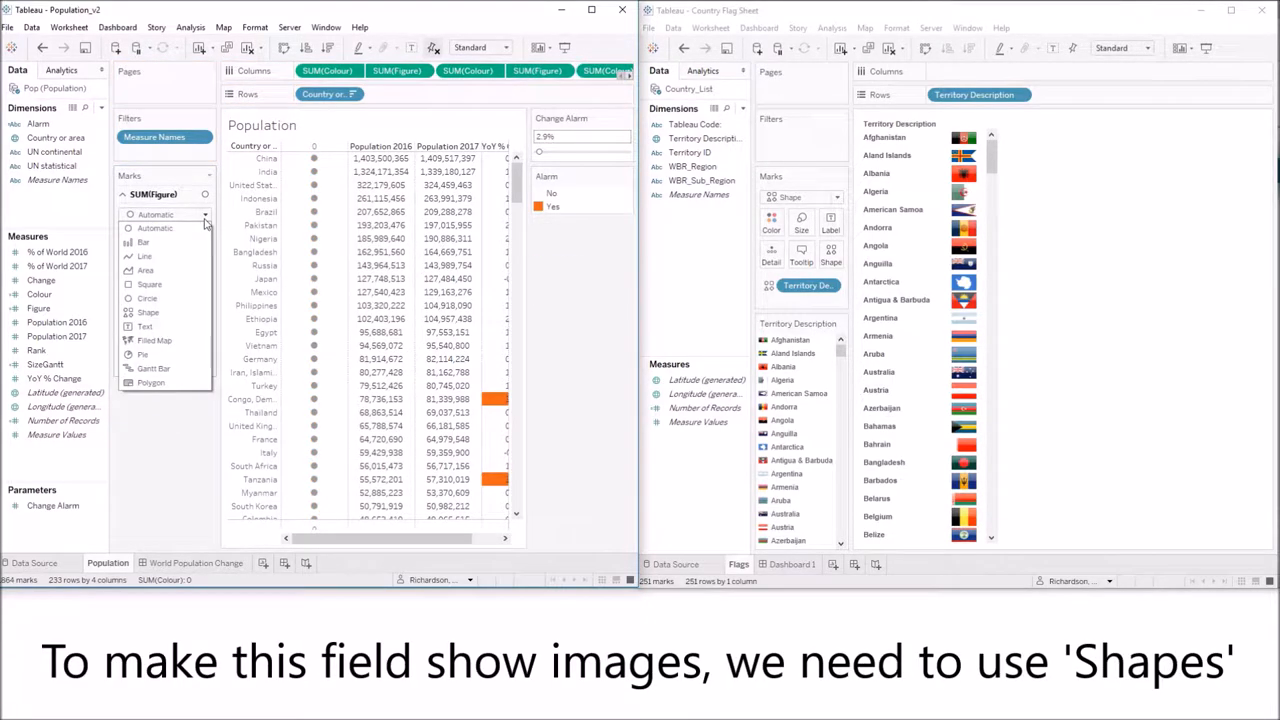
Make the SUM(Figure) marks shapes keyed to Country or area
left_click(148, 312)
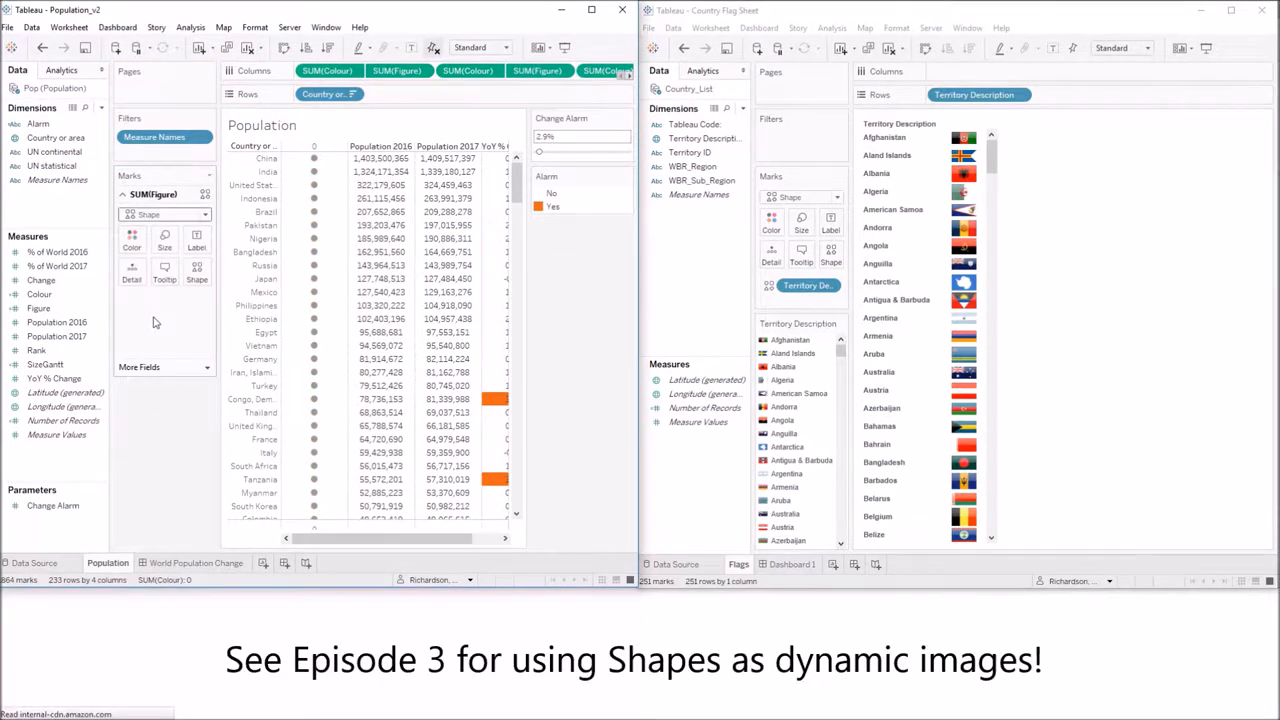
left_click(56, 136)
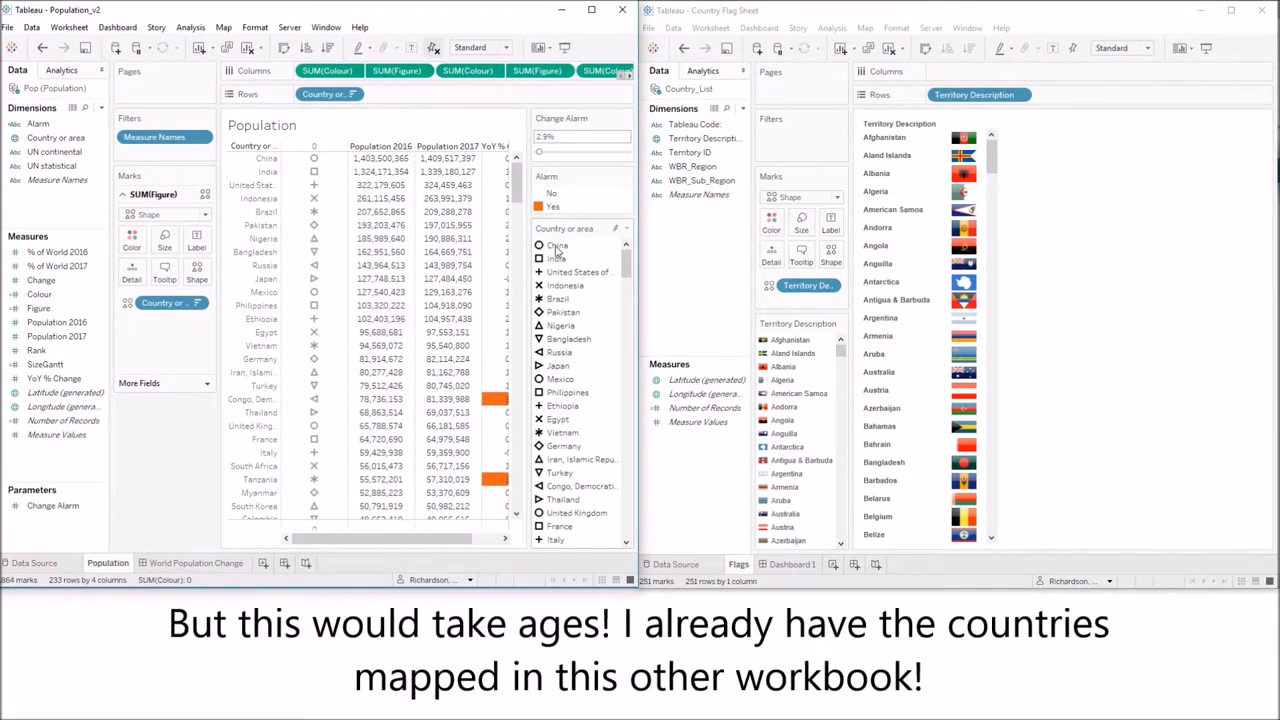
mouse_move(316, 280)
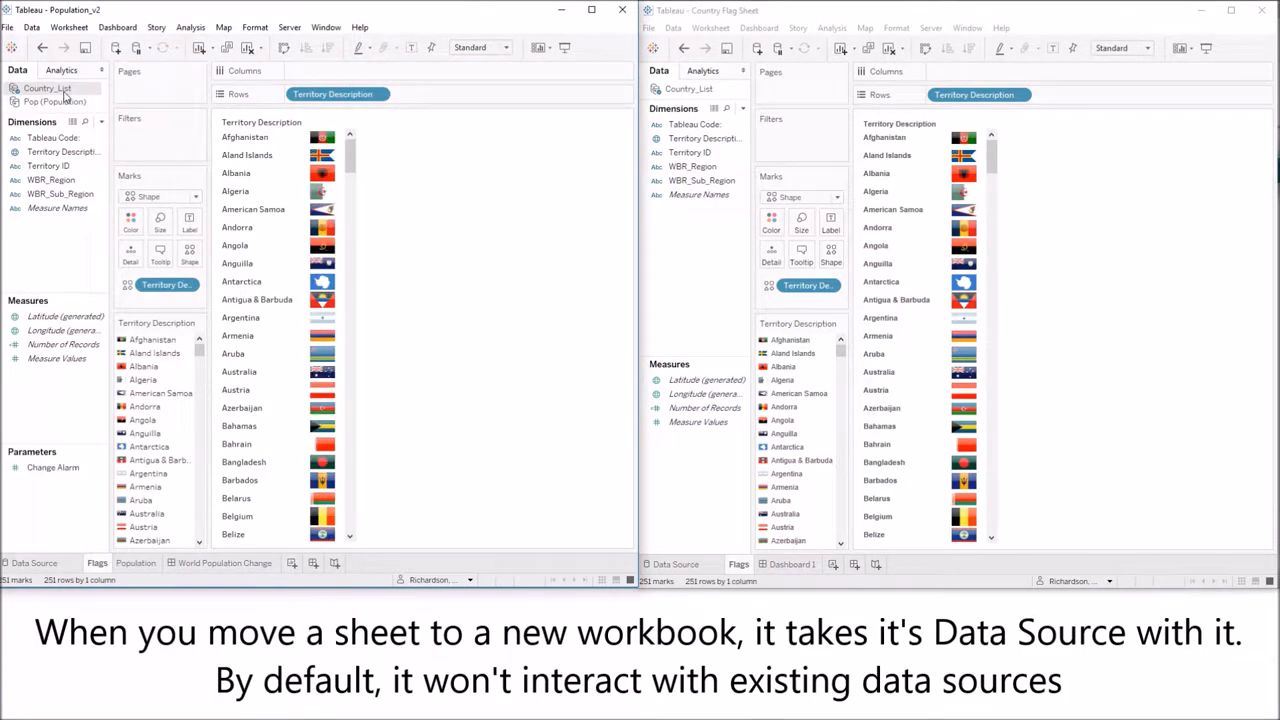
Return to the Population sheet after copying in the Flags sheet
left_click(136, 564)
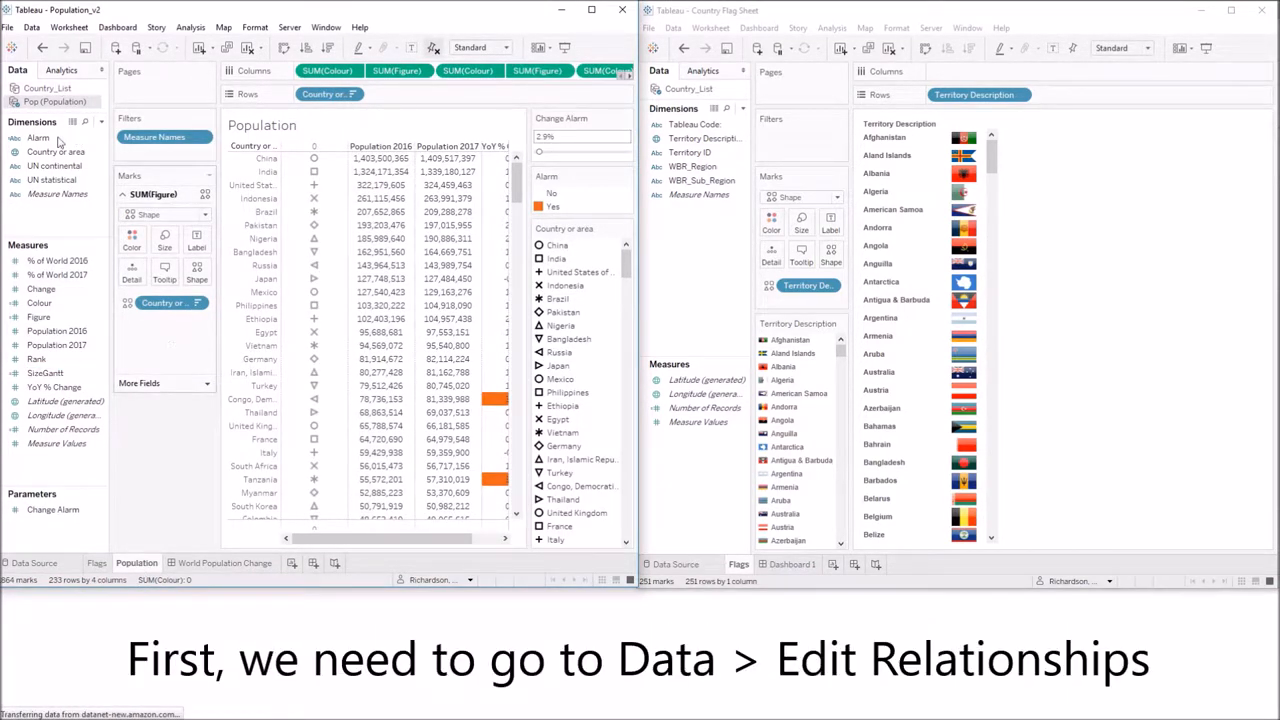
Start a custom Pop-to-Country_List relationship via Data > Edit Relationships and add a field pairing
left_click(32, 28)
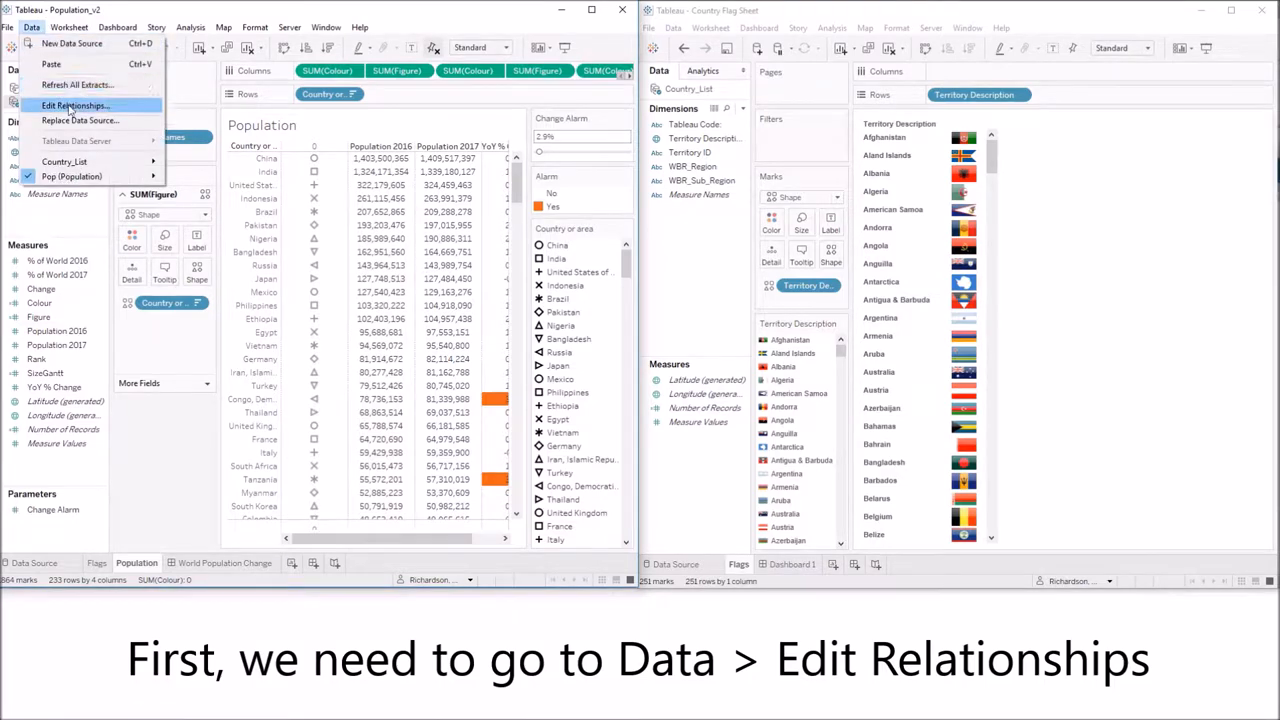
left_click(76, 104)
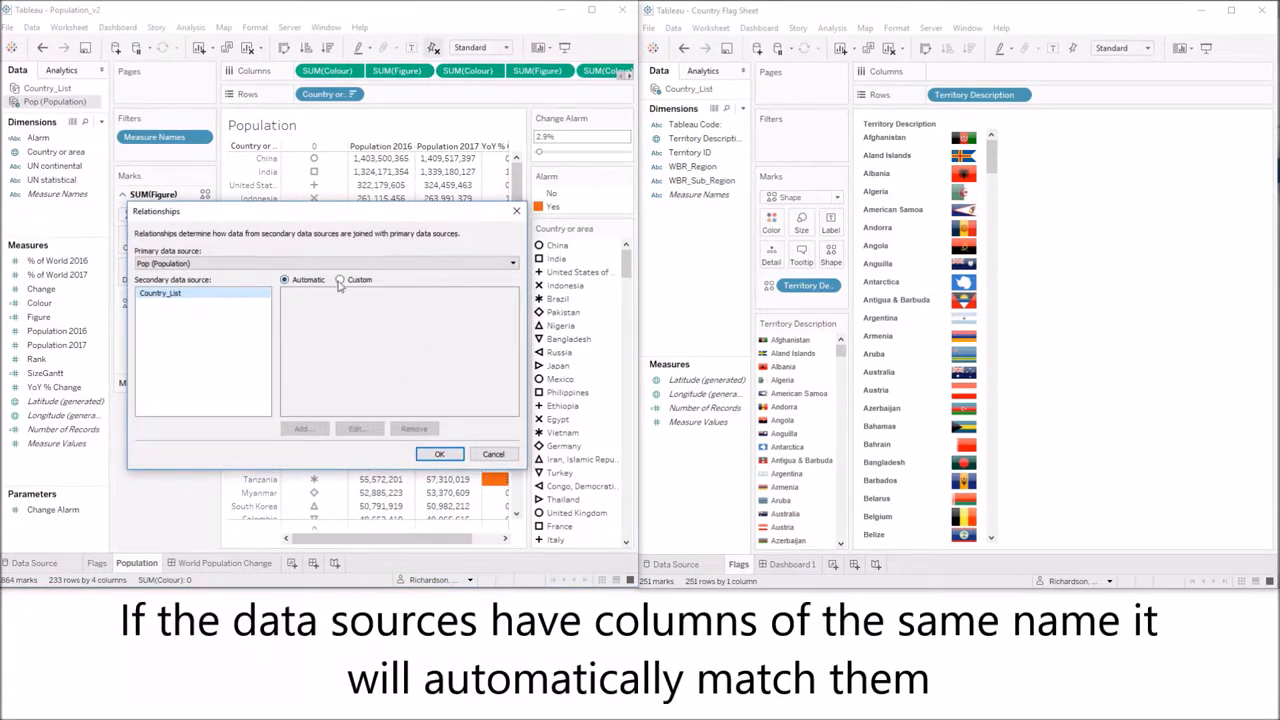
left_click(340, 280)
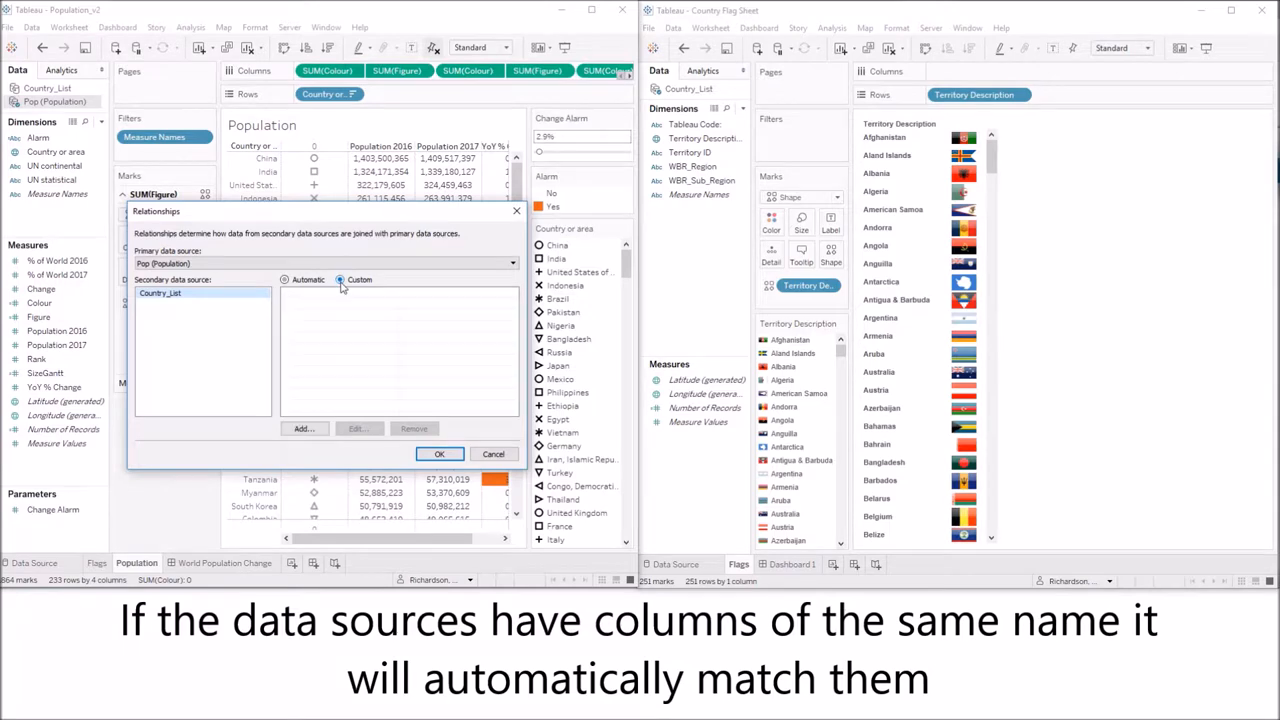
left_click(340, 280)
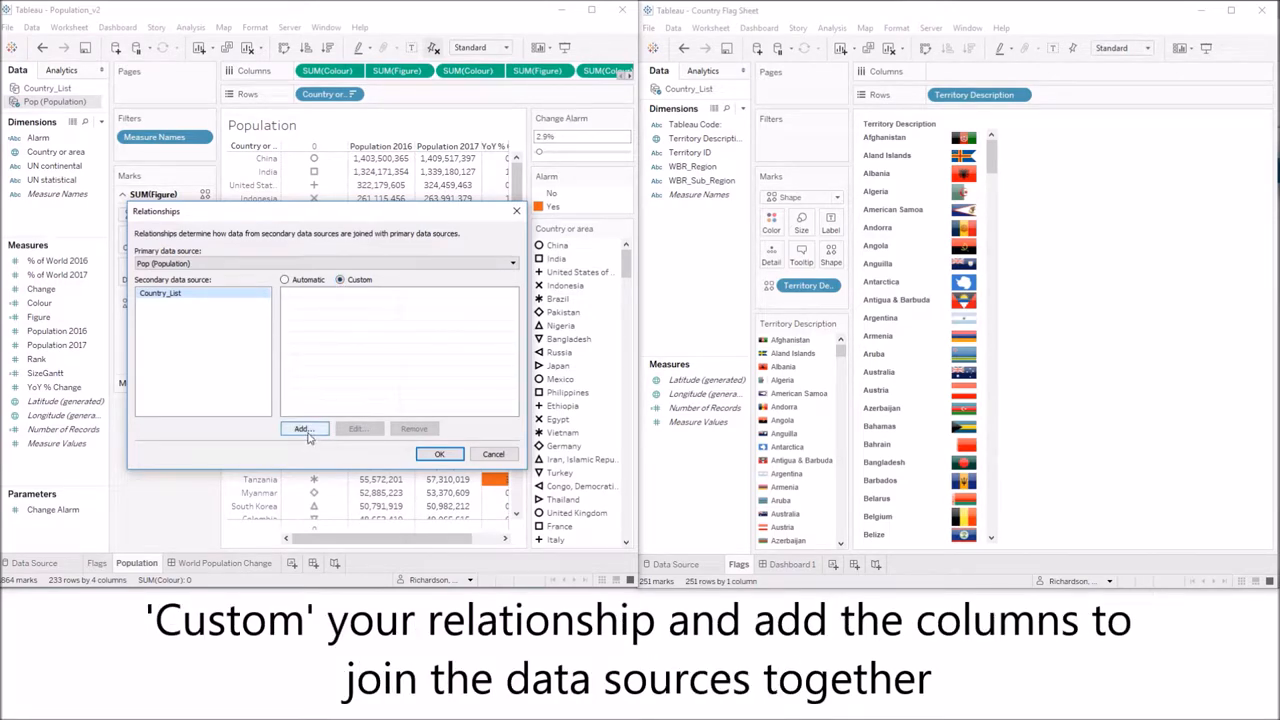
left_click(304, 428)
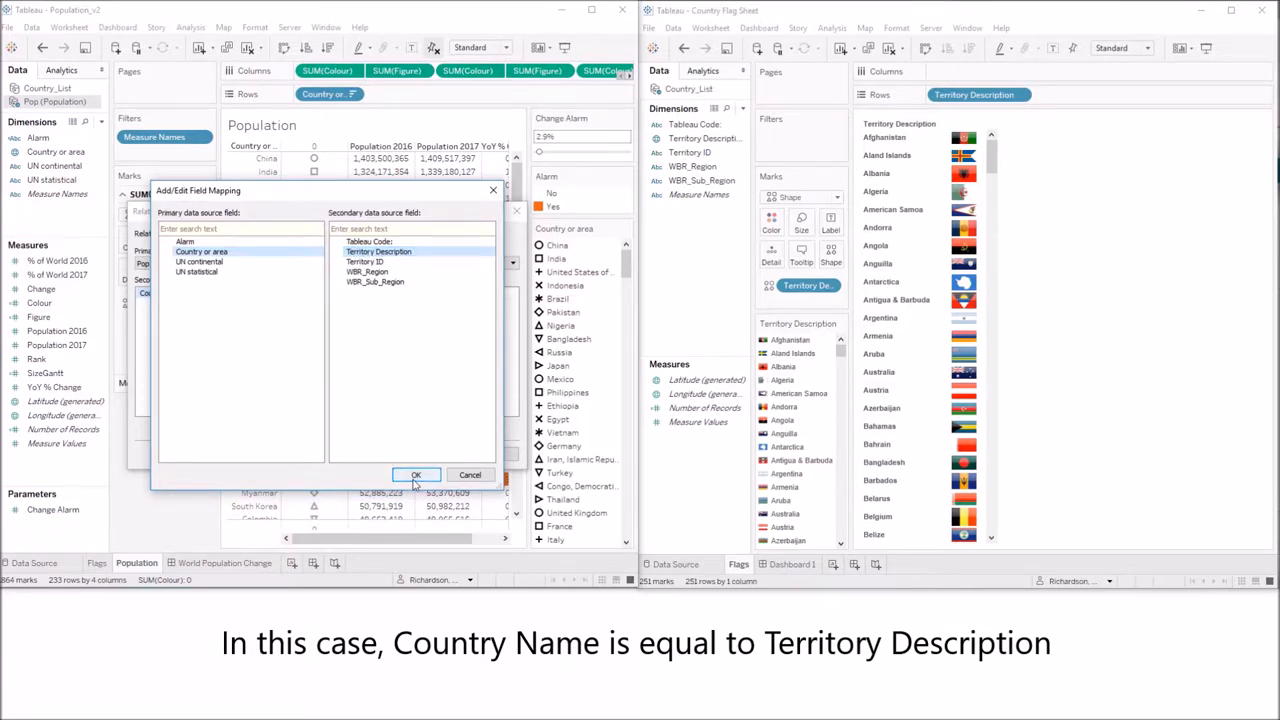
Save the Country or area to Territory Description mapping and key shapes to the linked country field
left_click(416, 474)
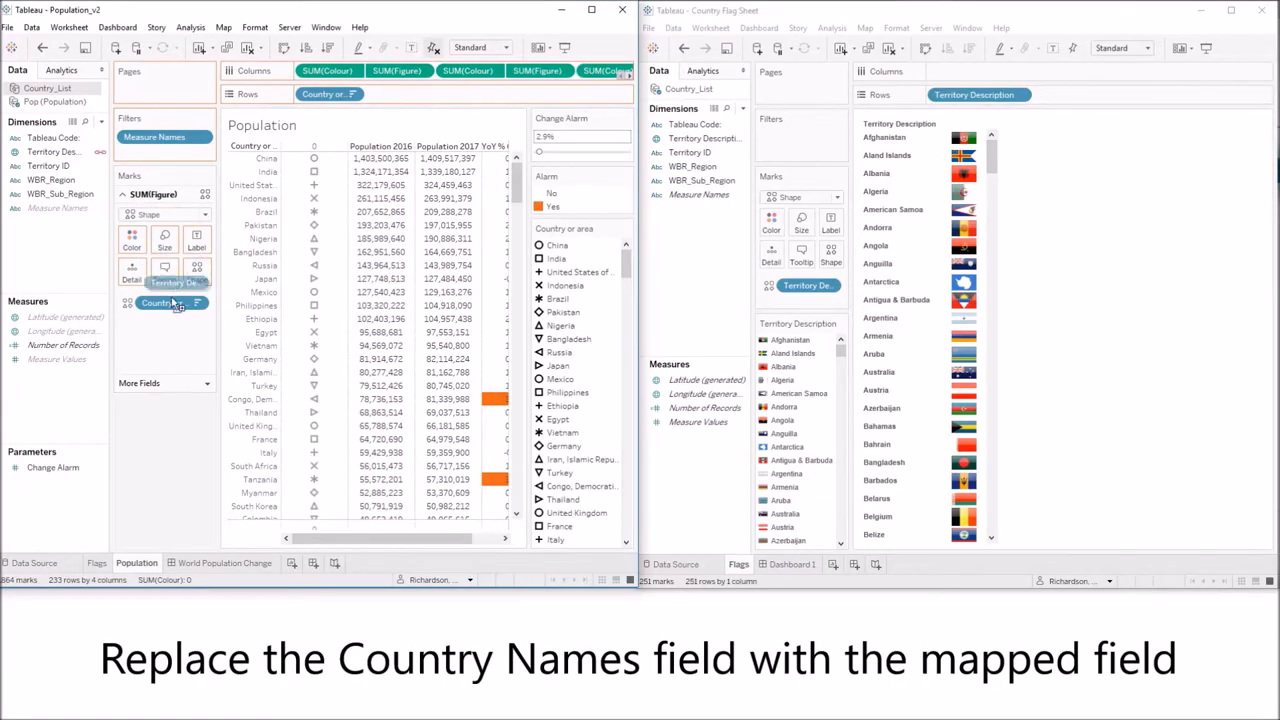
left_click(170, 304)
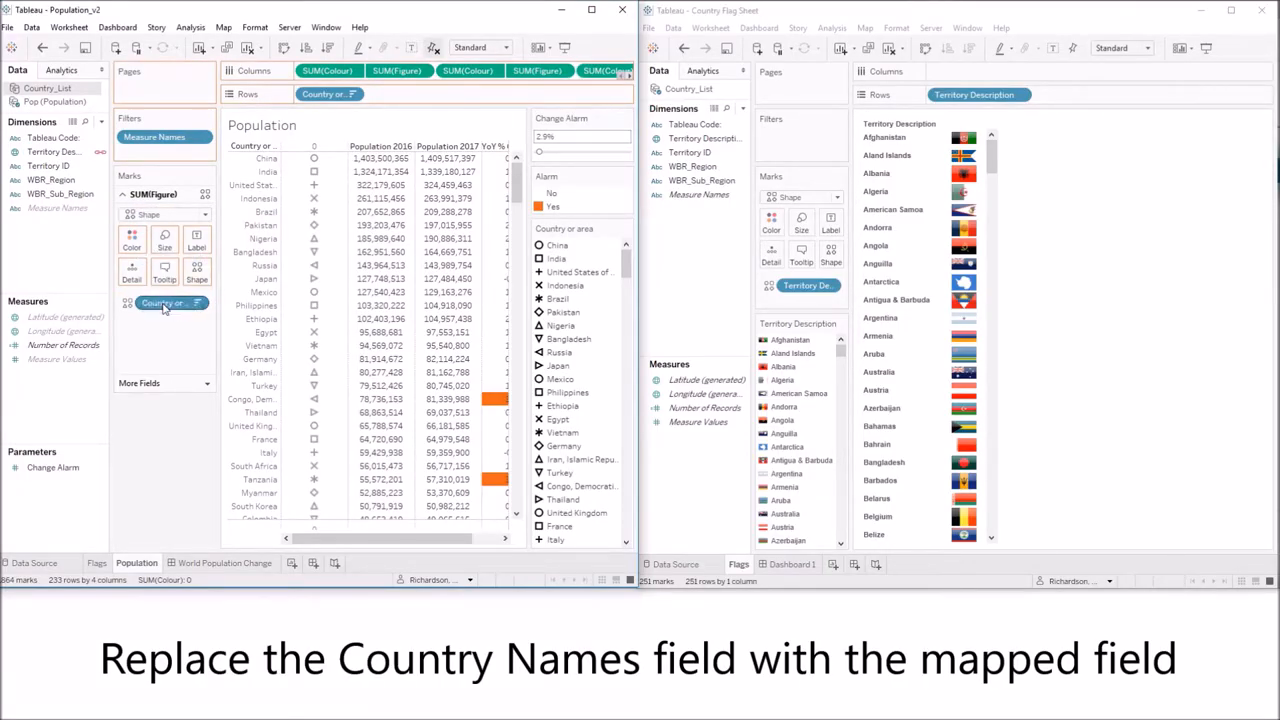